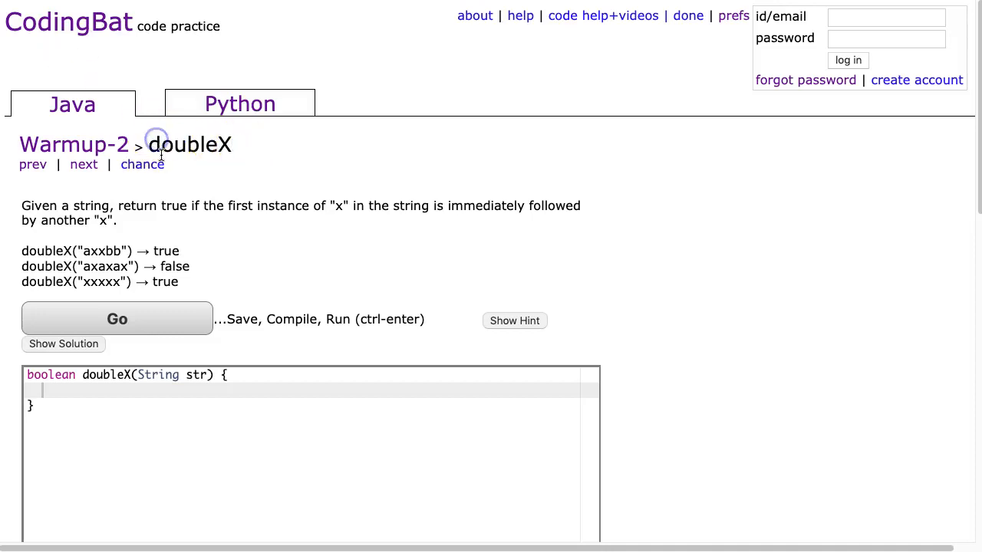
mouse_move(73, 105)
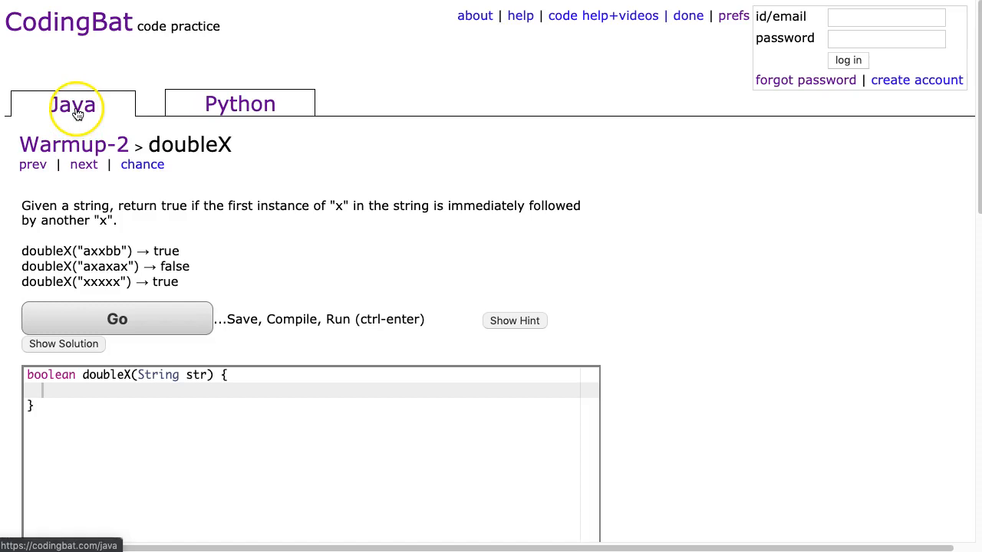
mouse_move(140, 221)
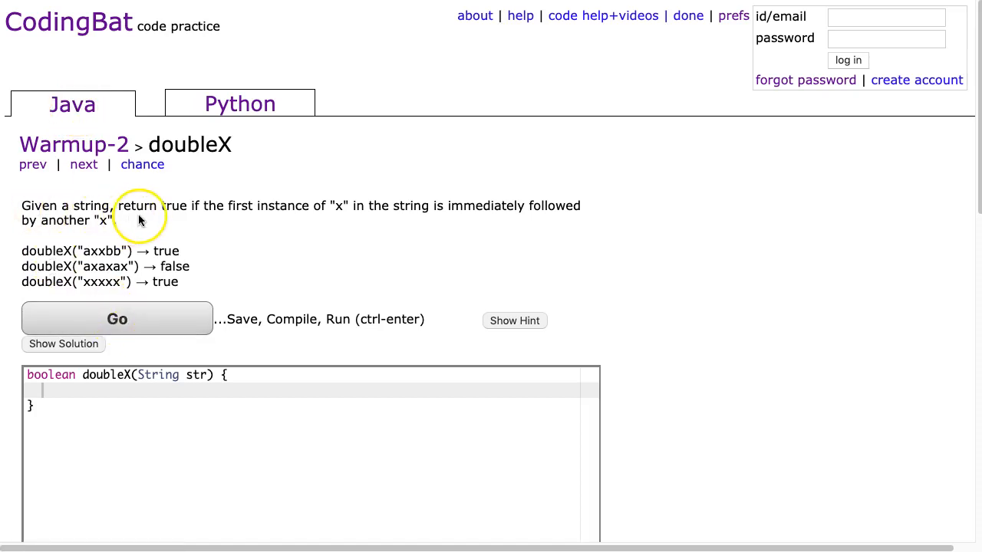
mouse_move(328, 218)
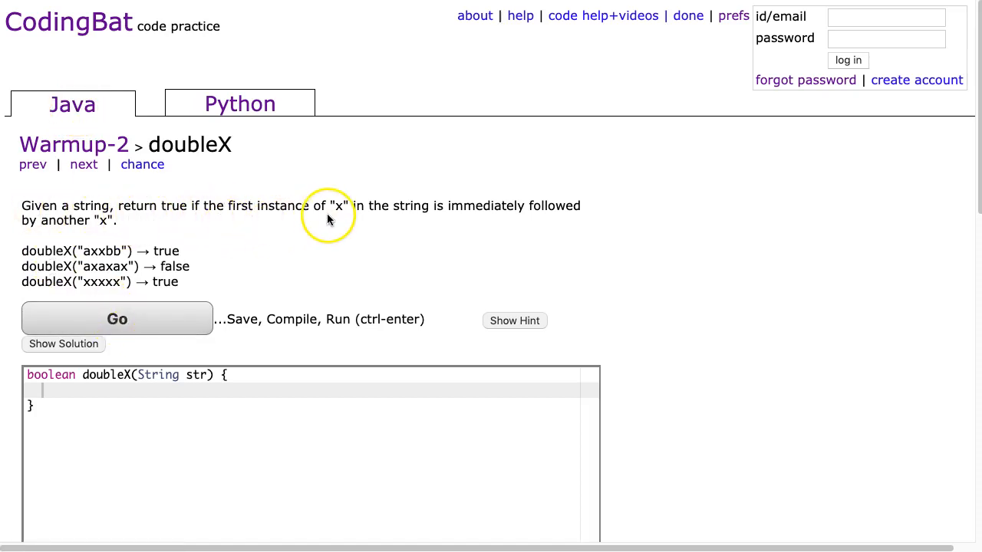
mouse_move(249, 307)
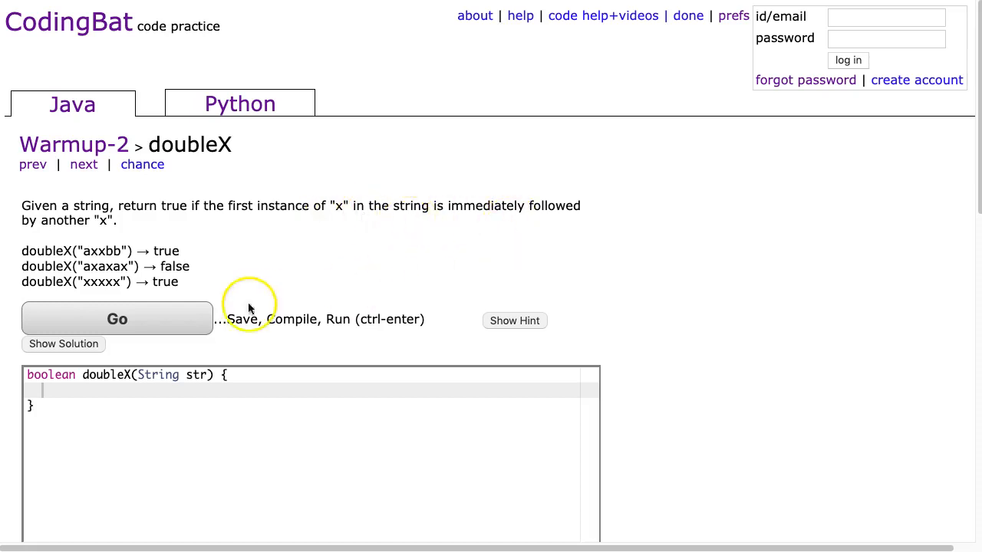
mouse_move(821, 386)
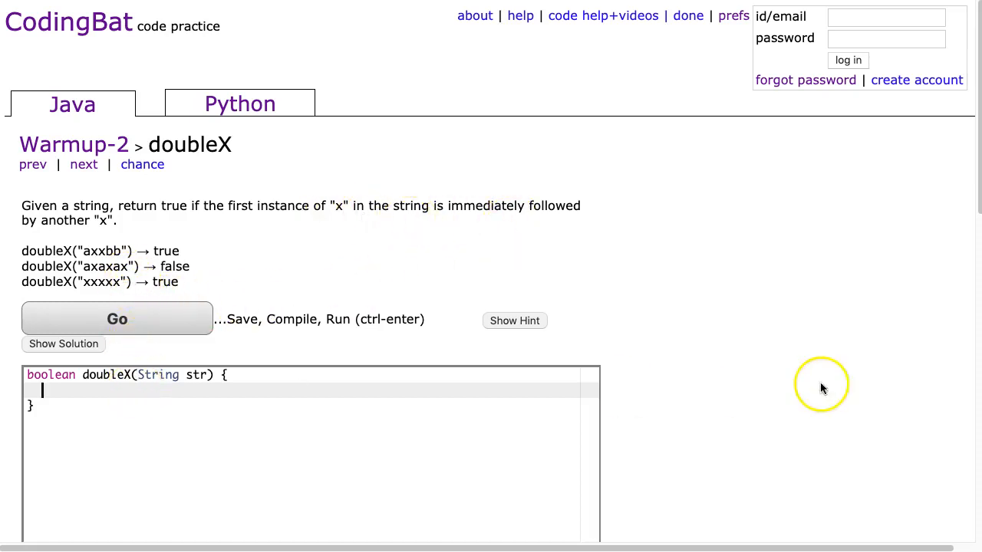
mouse_move(91, 253)
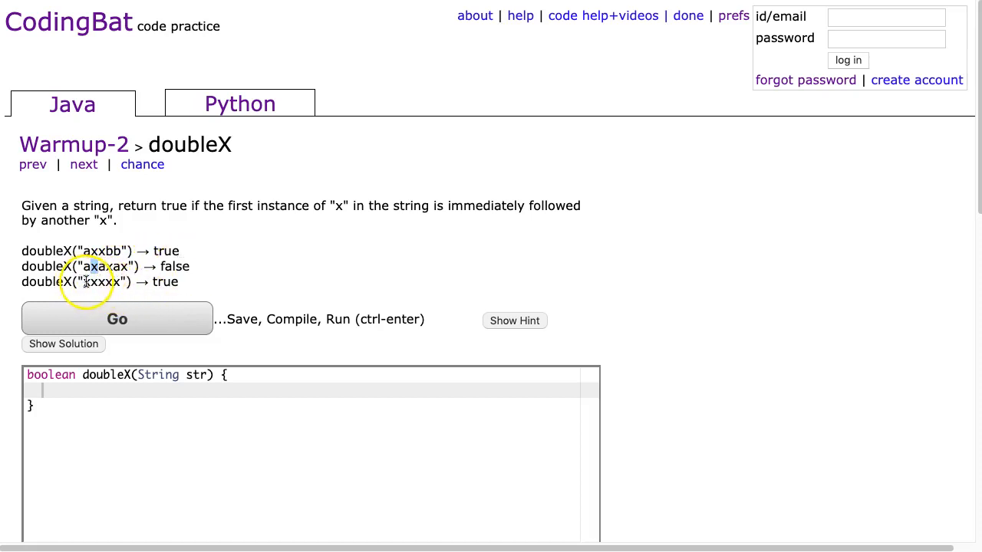
Step: Write the comment "//When can I stop?" as the first line of the doubleX method body
text(/)
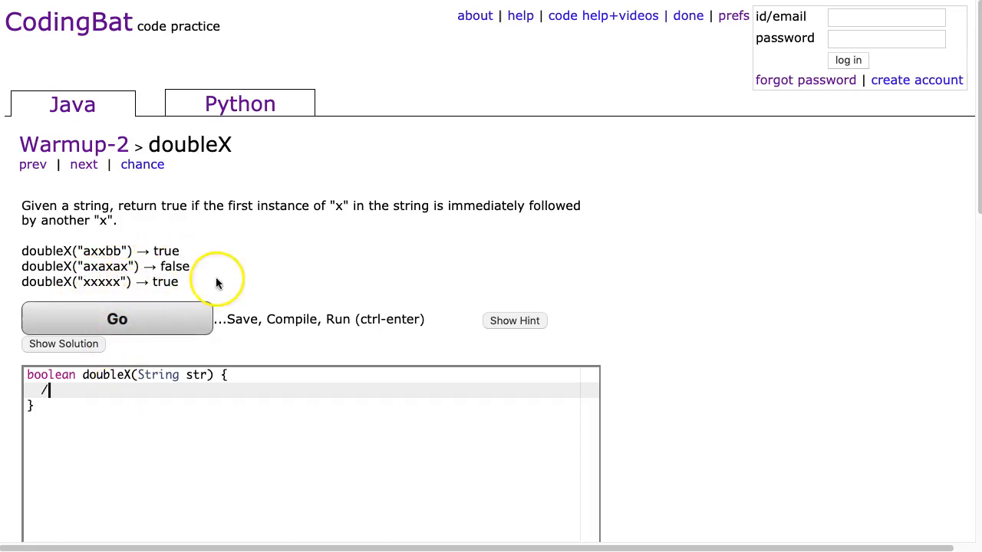
text(/When can)
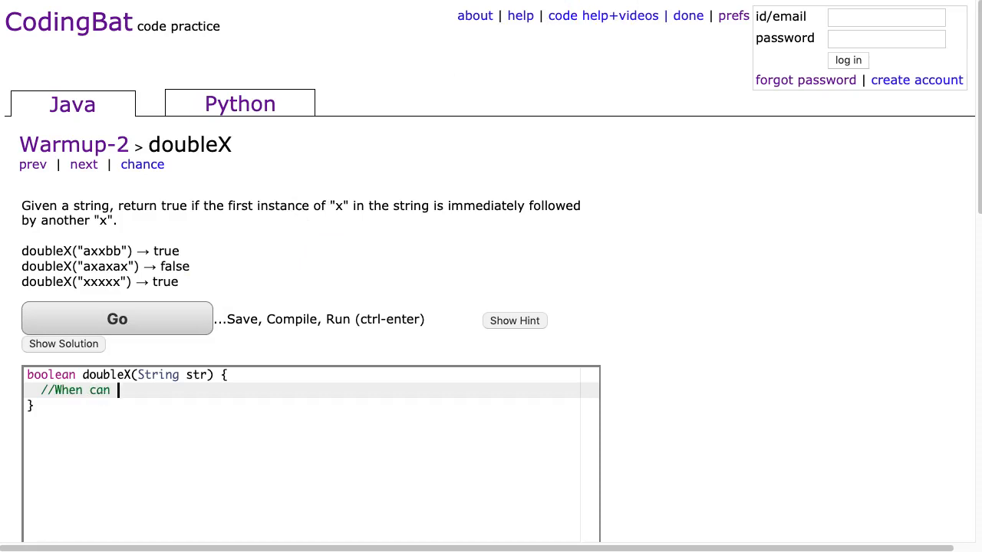
text(I stop?)
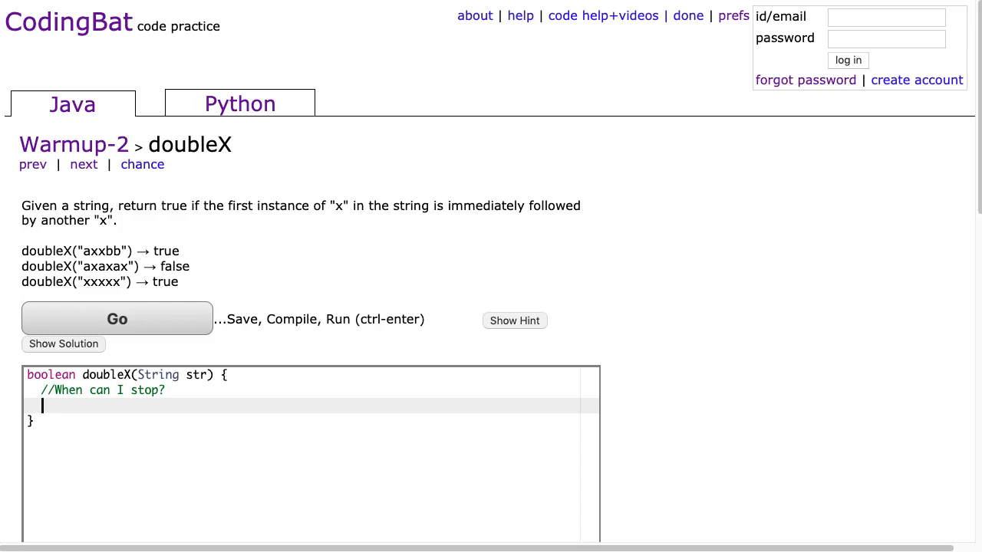
mouse_move(558, 153)
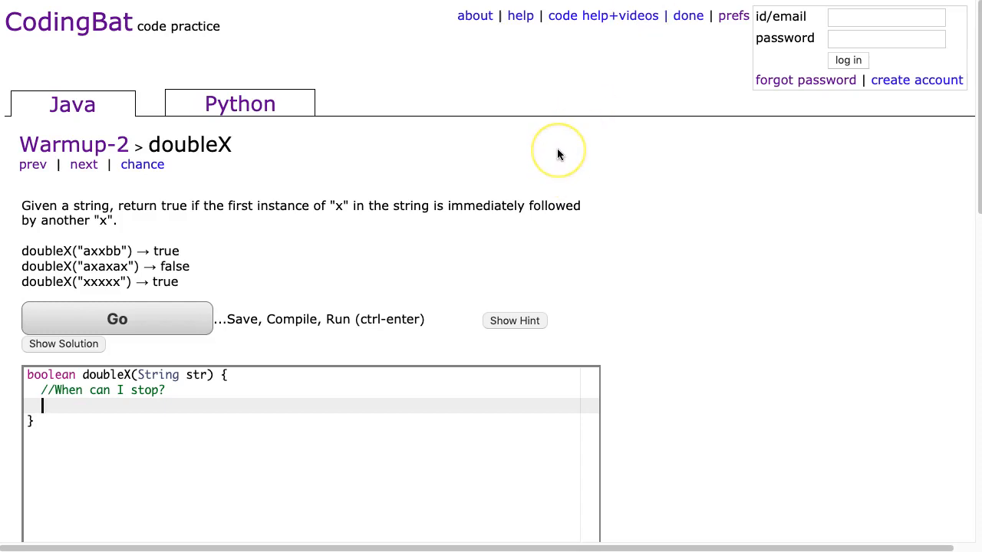
mouse_move(558, 153)
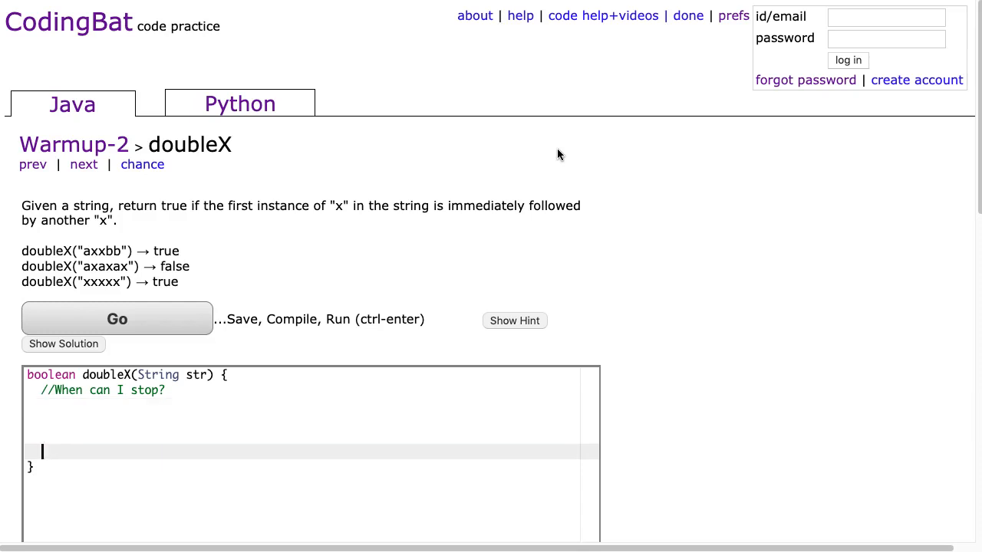
Step: Add "return false;" and an empty for (int i = 0; i < str.length(); i = i + 1) loop above it
text(return false;)
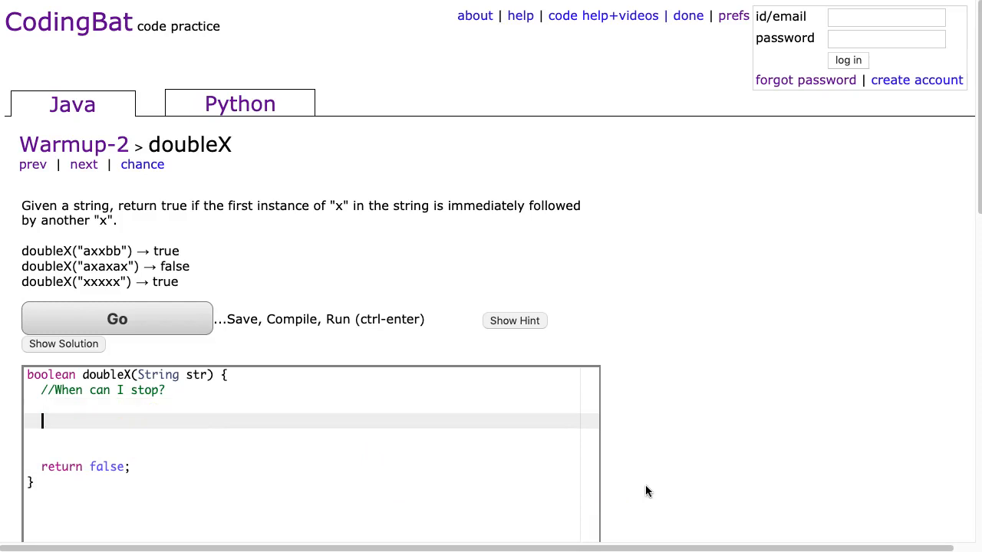
text(for (i)
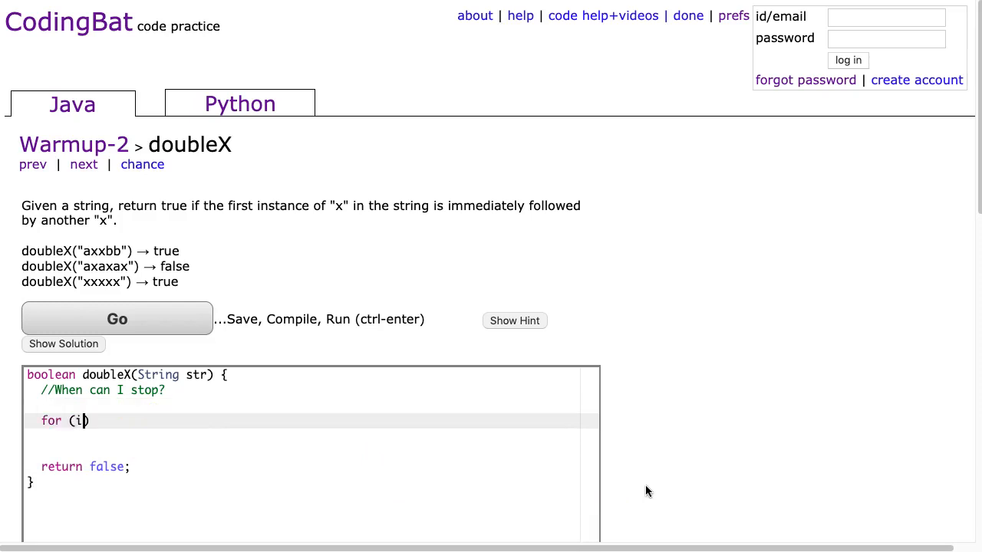
text(nt i = 0;)
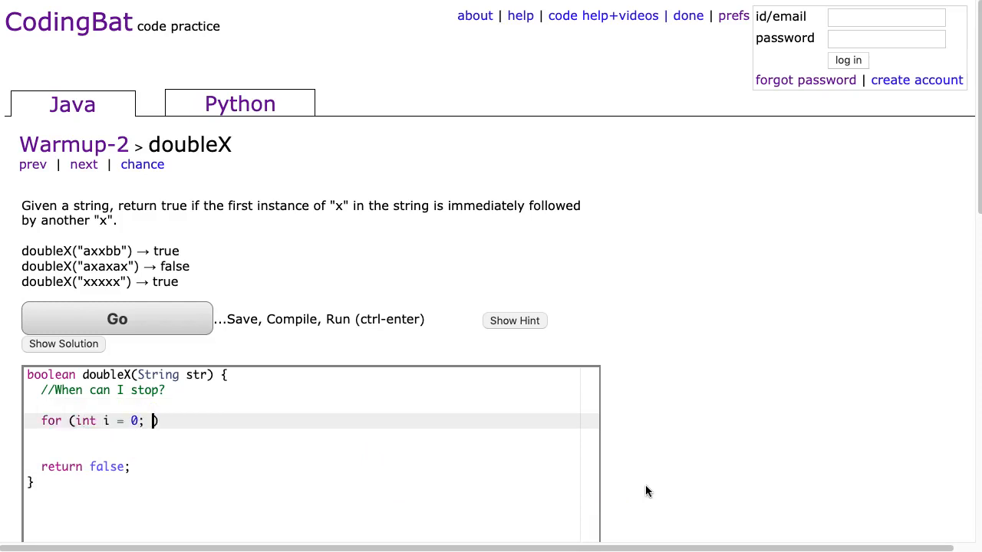
text(i < str.leng)
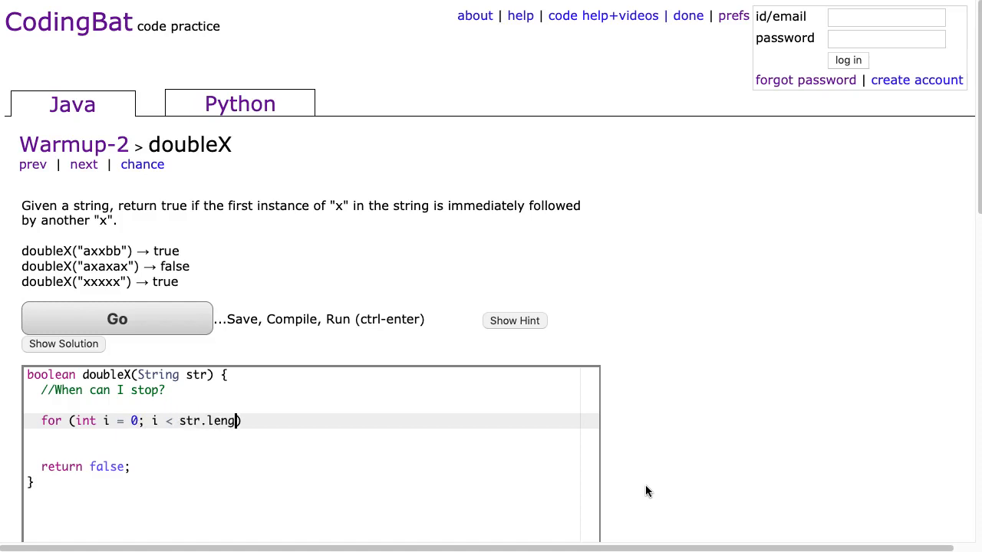
text(th(); i)
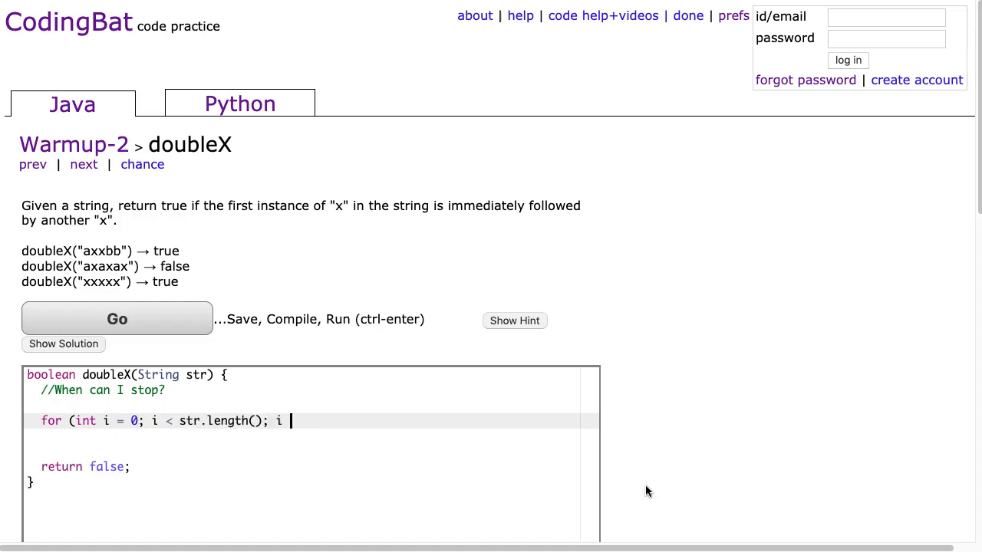
text(= i +)
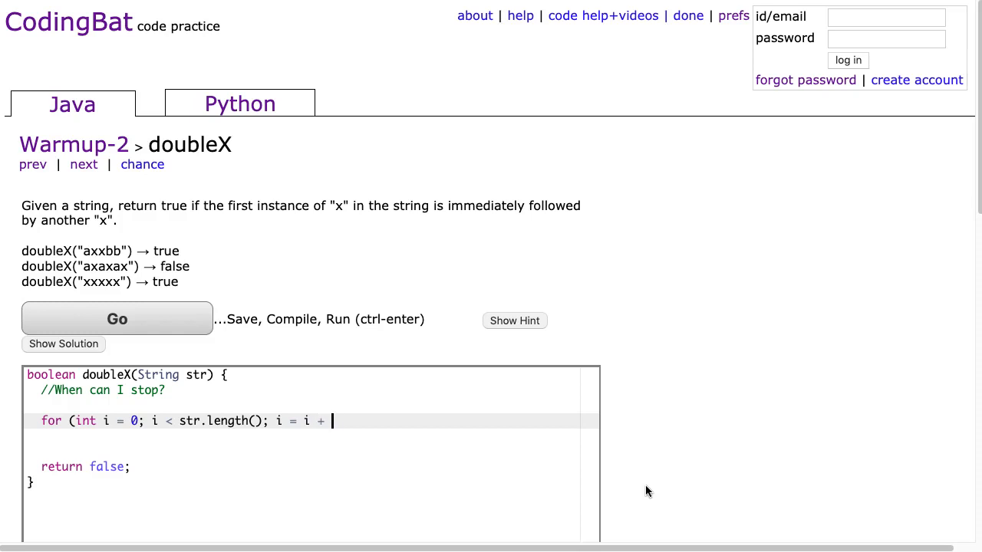
text(1) {)
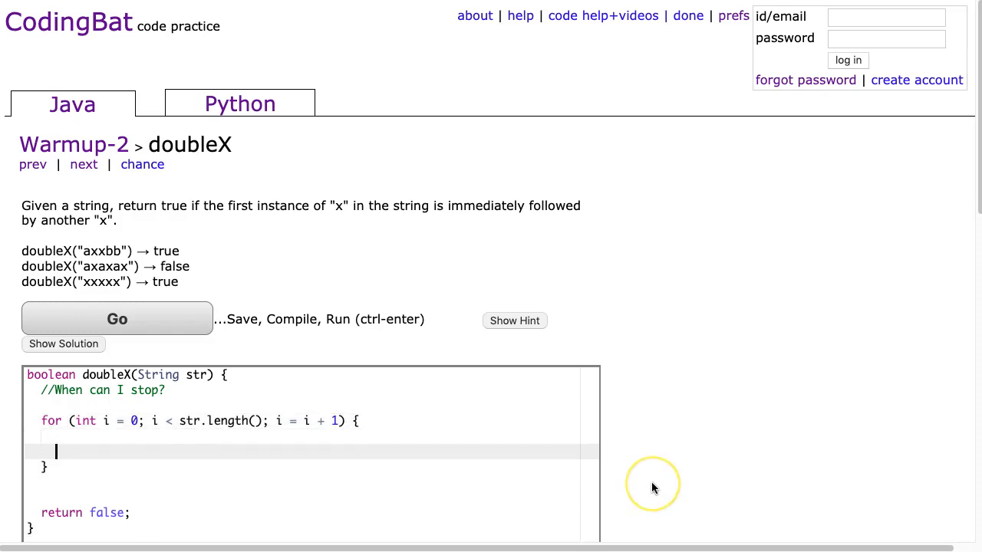
Step: Check if (str.charAt(i) == 'x') and note "//check the next character" inside it
text(if (str.ch)
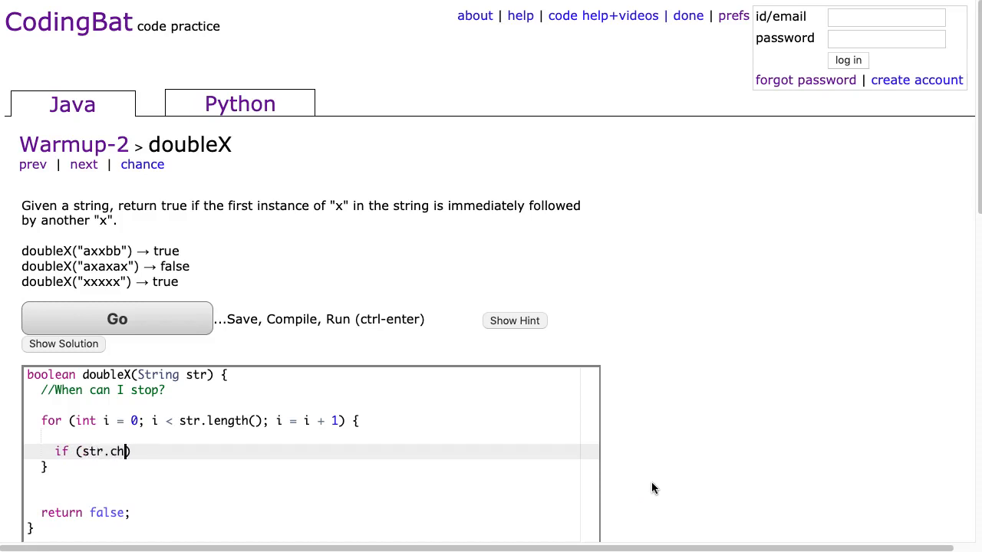
text(arAt(i))
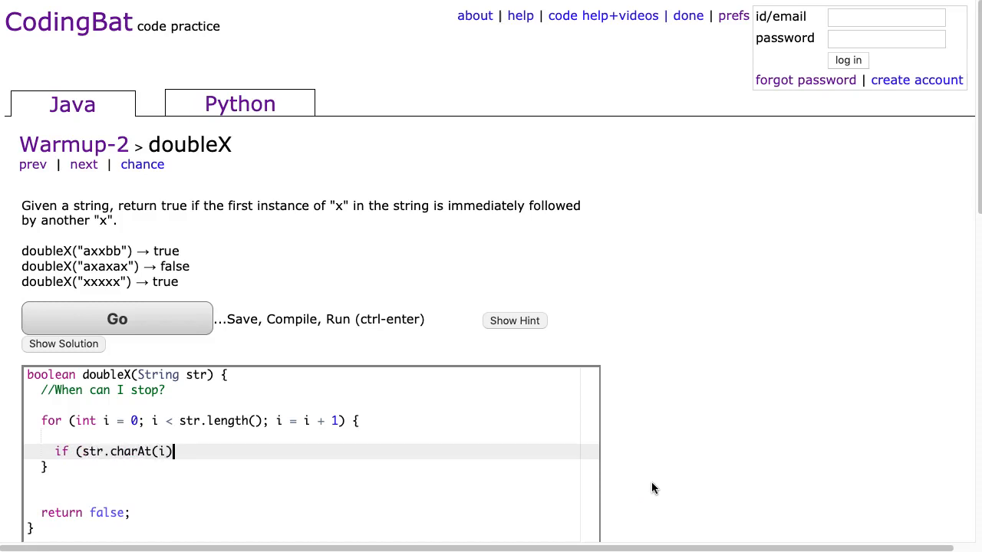
text(== 'x') {)
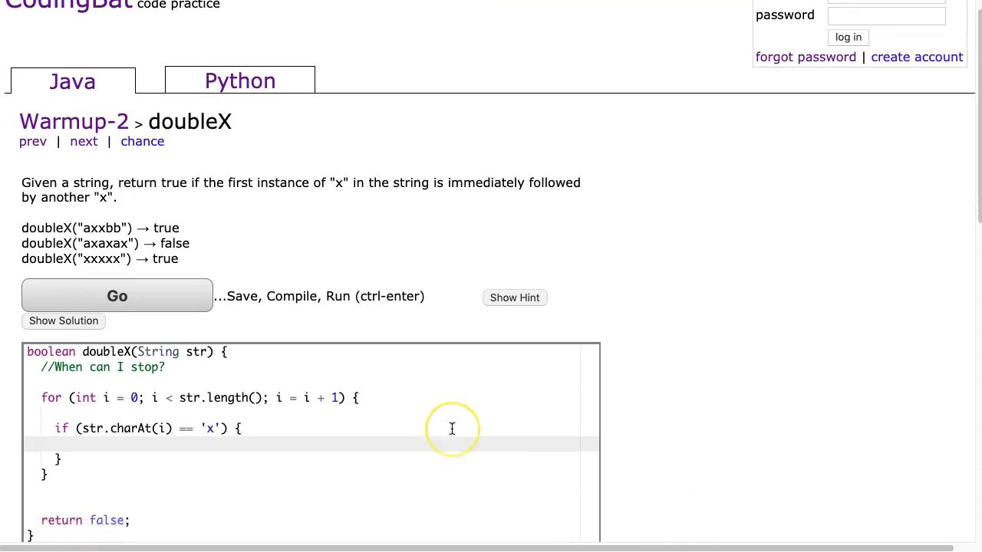
text(//check)
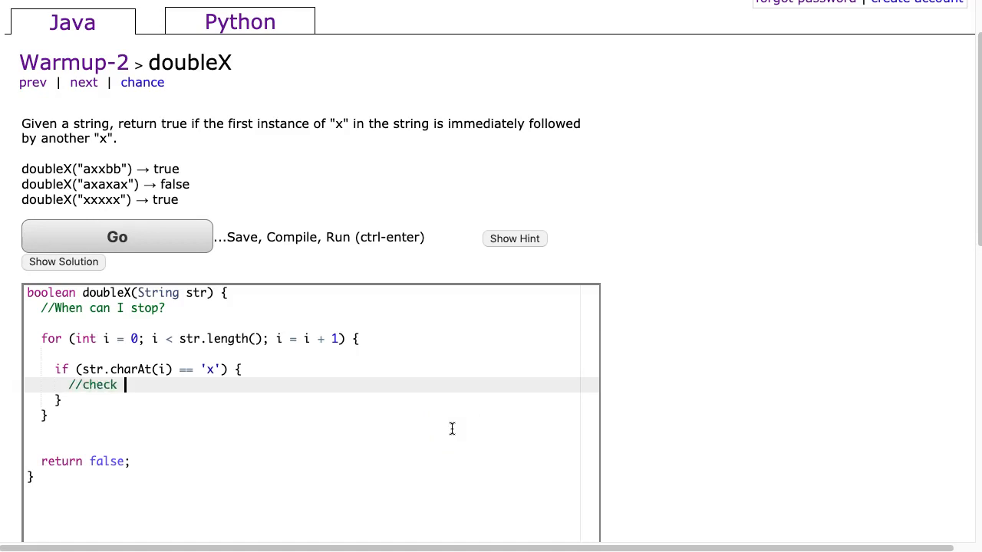
text(the next character)
text(if ()
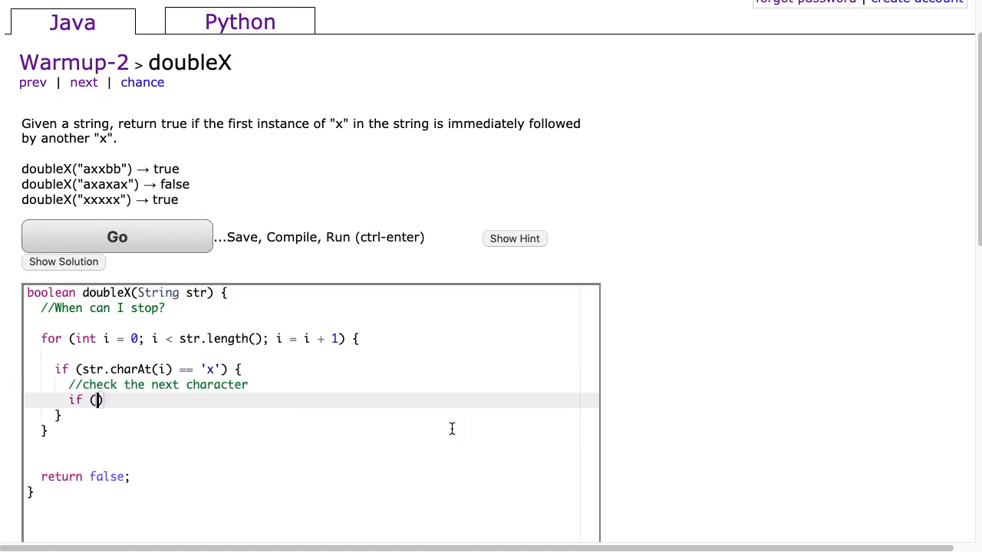
Step: Return true when str.charAt(i+1) == 'x', otherwise return false, inside the first-'x' branch
text(str.charAt(i + 1)
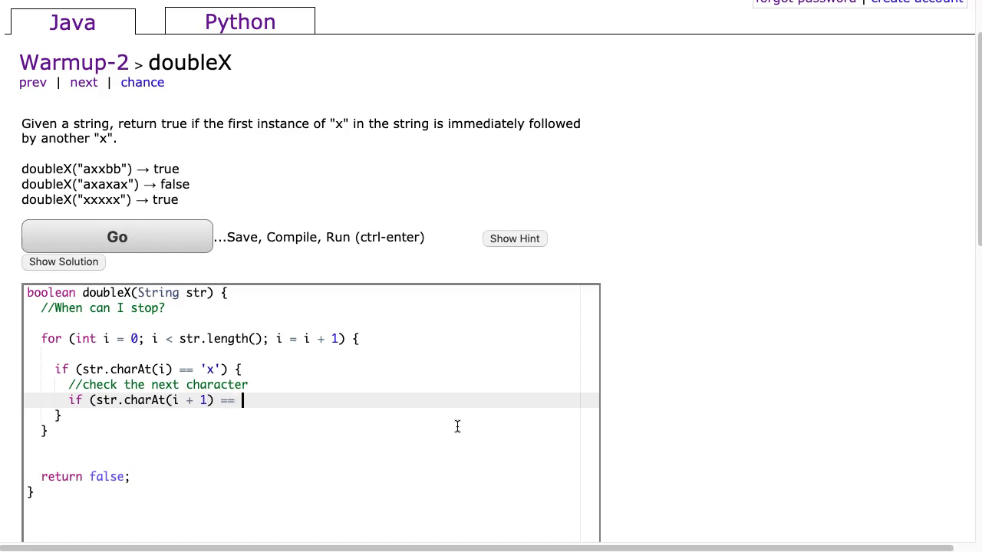
text('x') {)
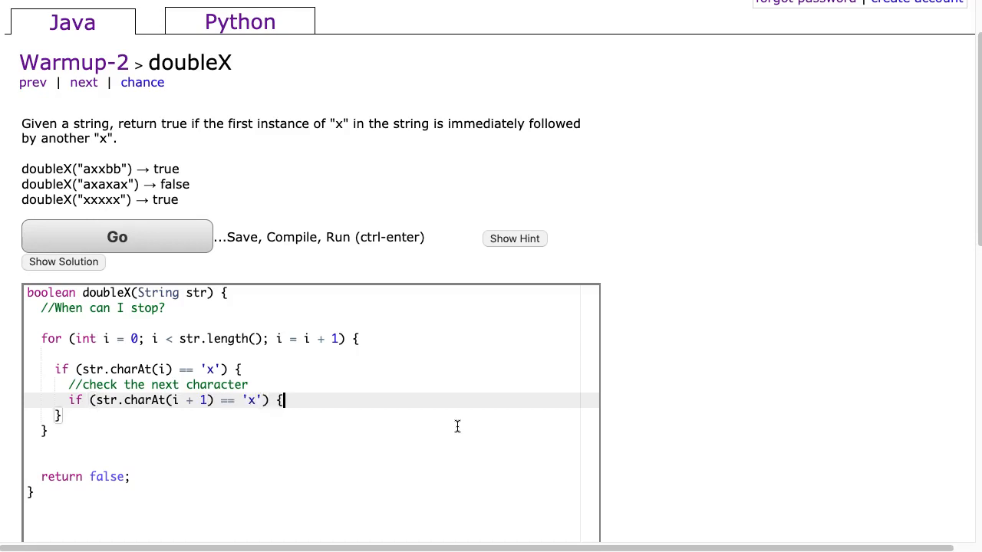
text(return true;)
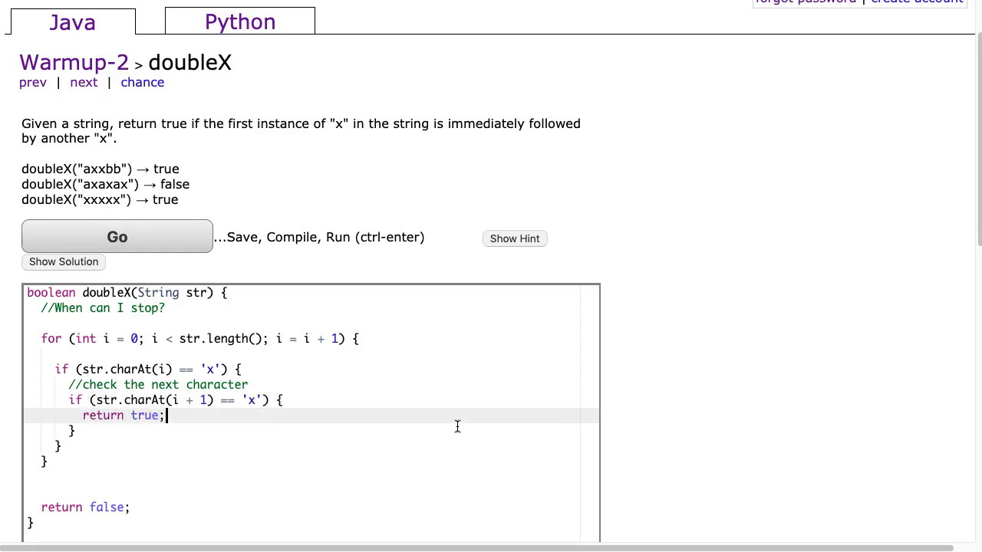
text(ret)
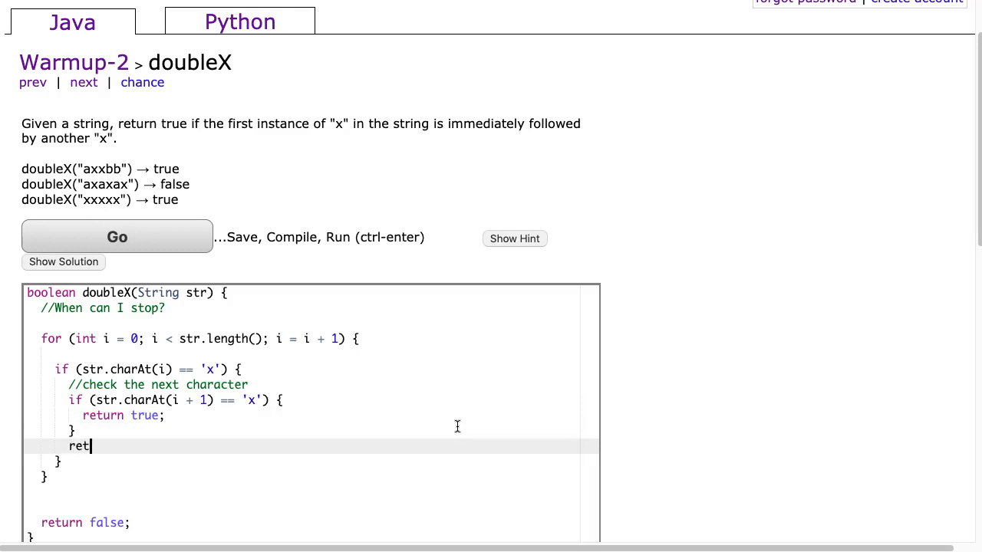
text(urn false;)
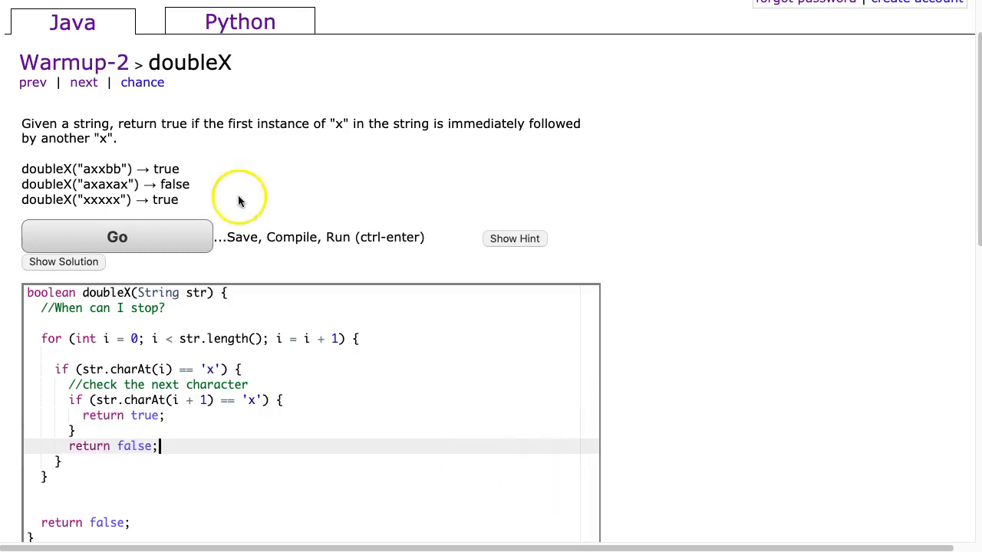
mouse_move(135, 126)
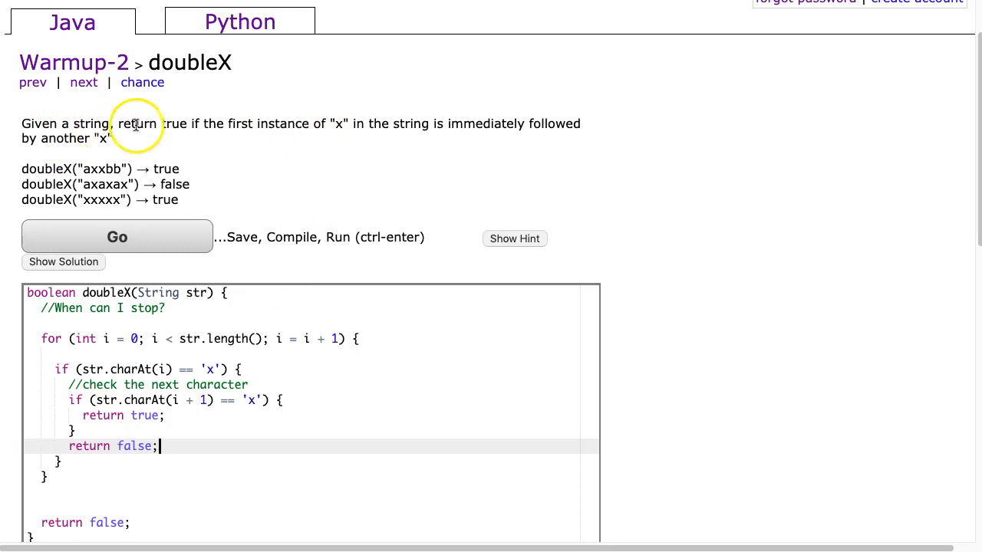
mouse_move(370, 136)
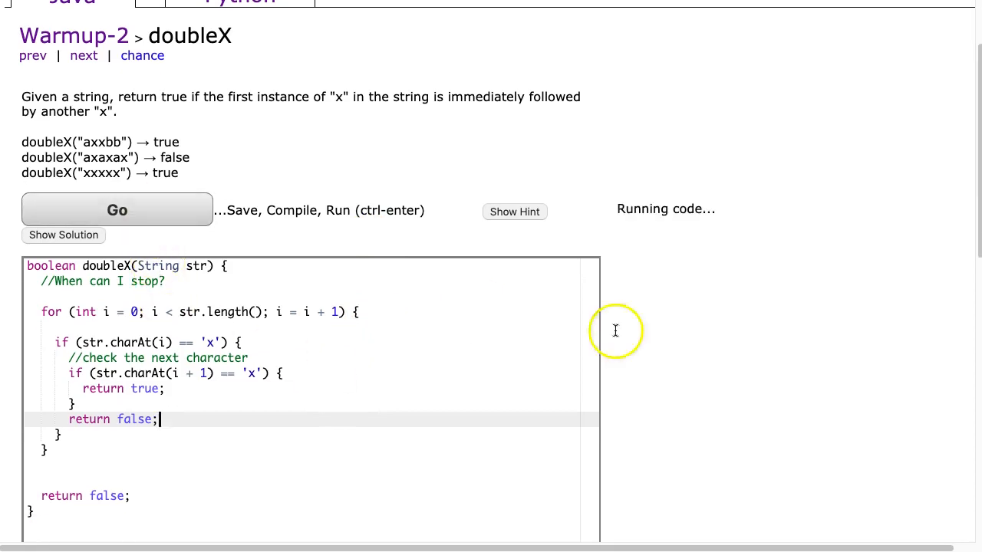
Step: Review the results table showing "aaaax" and "x" failing with StringIndexOutOfBoundsException
click(116, 209)
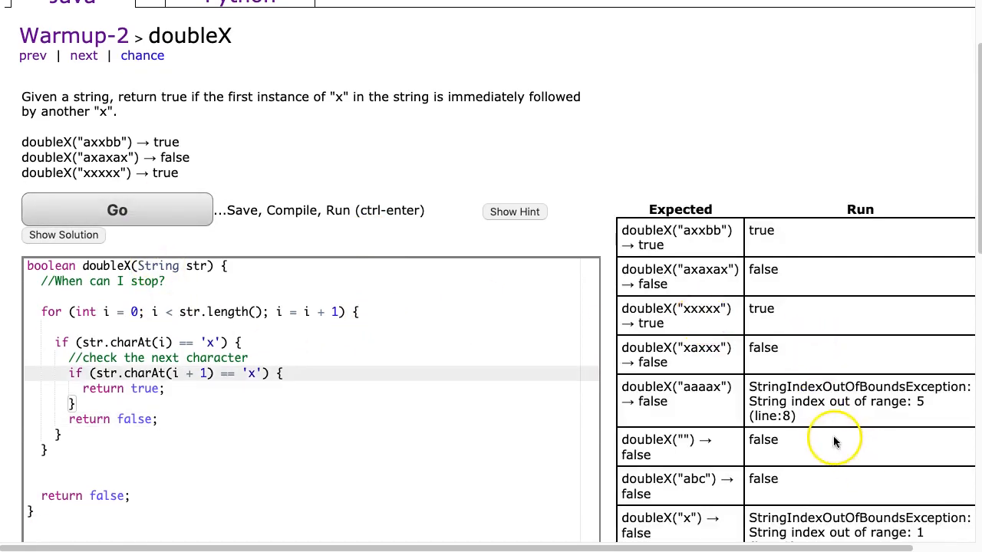
click(117, 208)
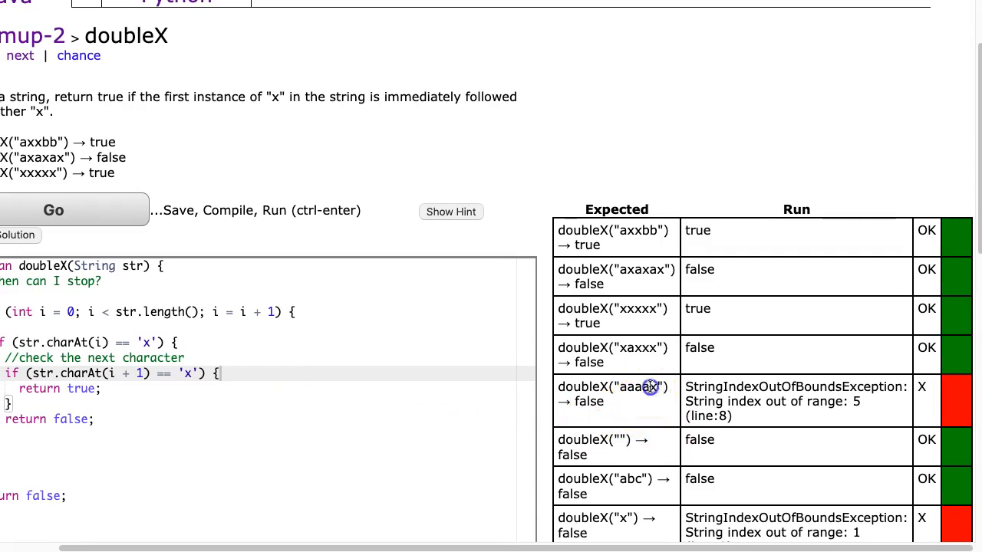
mouse_move(661, 414)
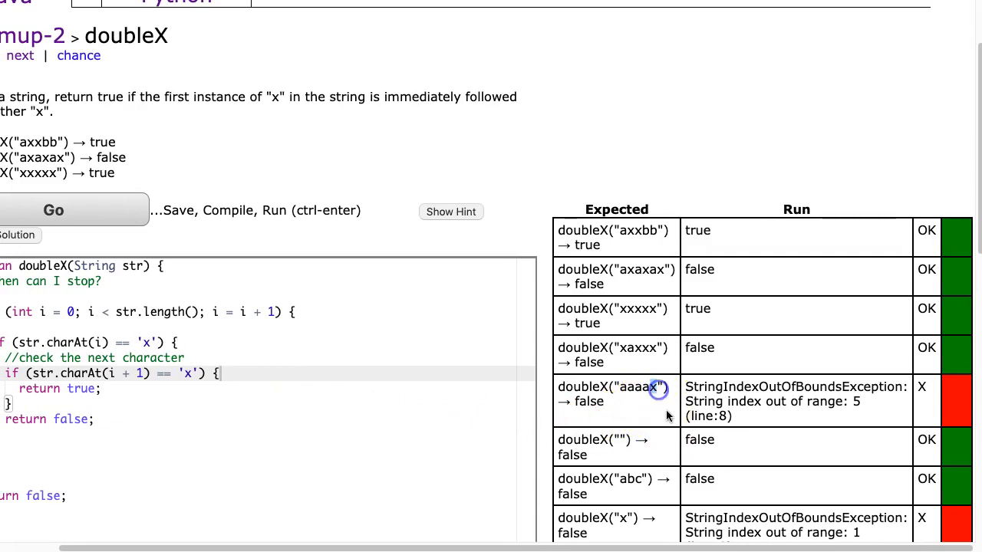
mouse_move(652, 386)
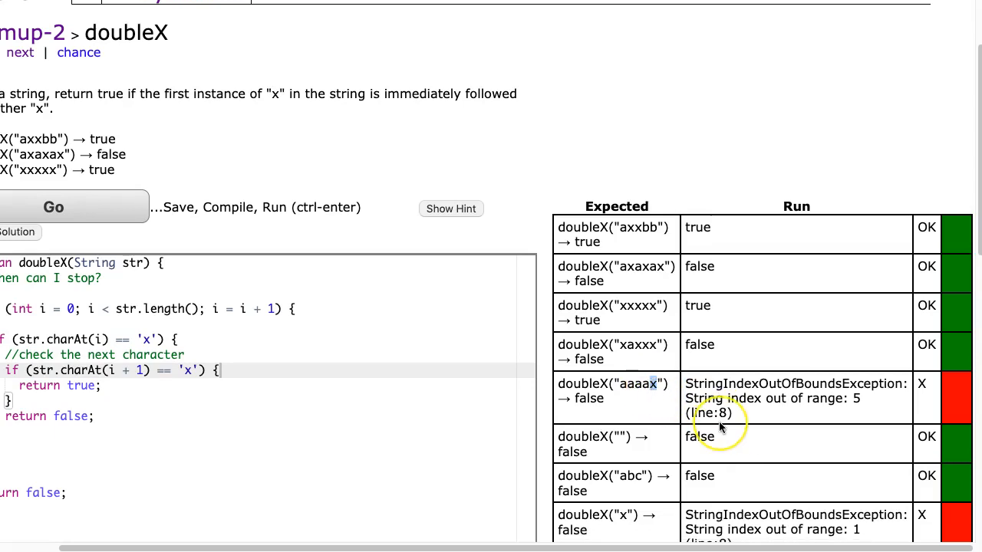
scroll(down, 3)
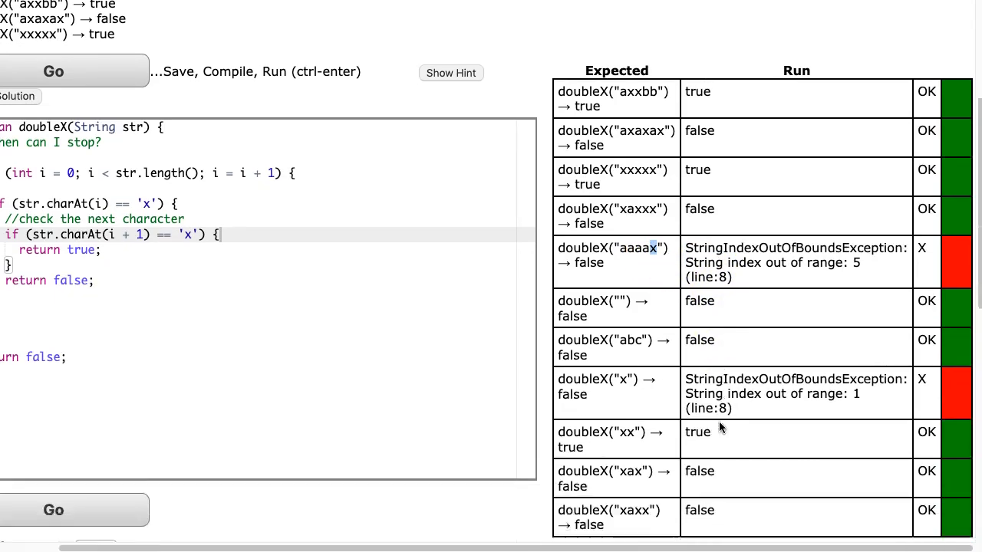
scroll(down, 3)
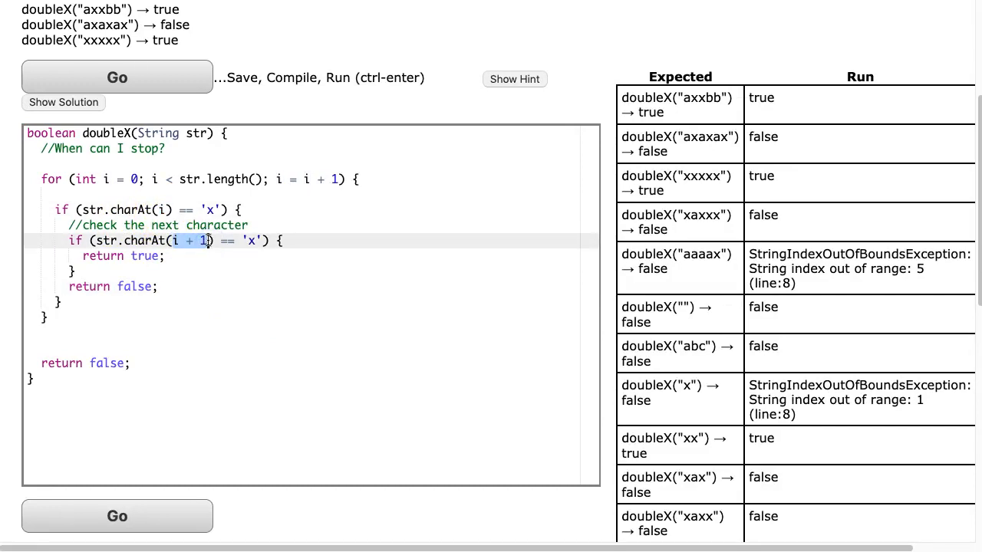
mouse_move(242, 253)
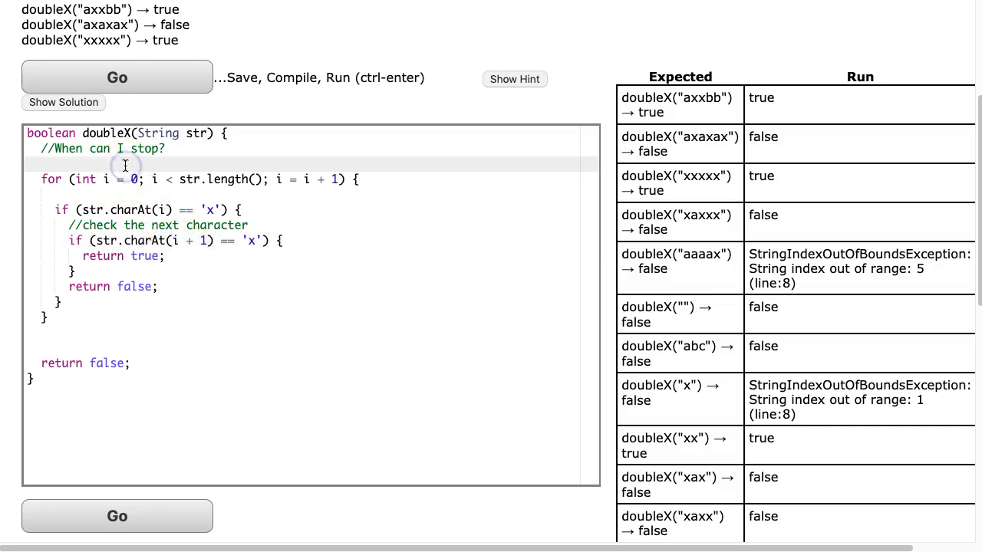
Step: Write a block comment mapping indices 01234 onto the sample string abcdx
text(/*)
text(*/)
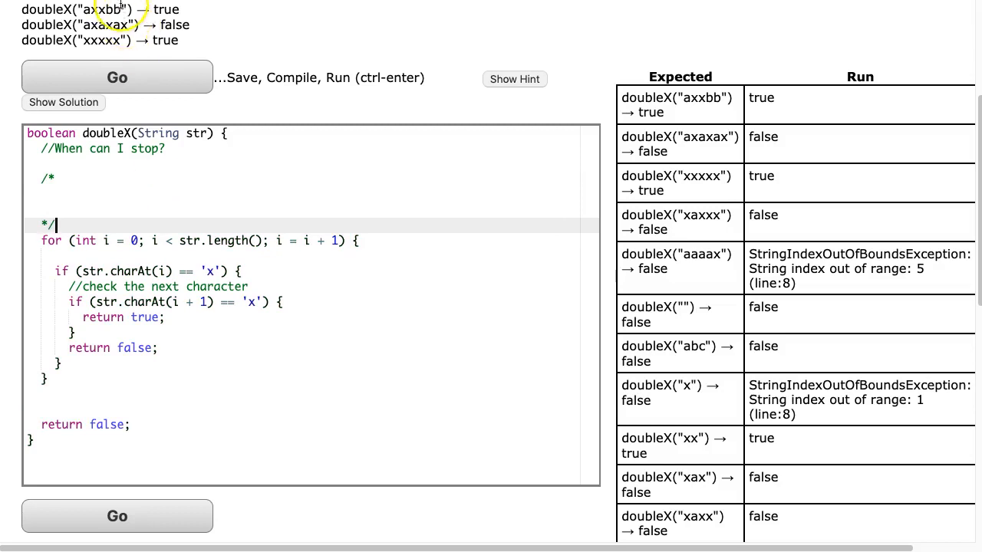
click(70, 193)
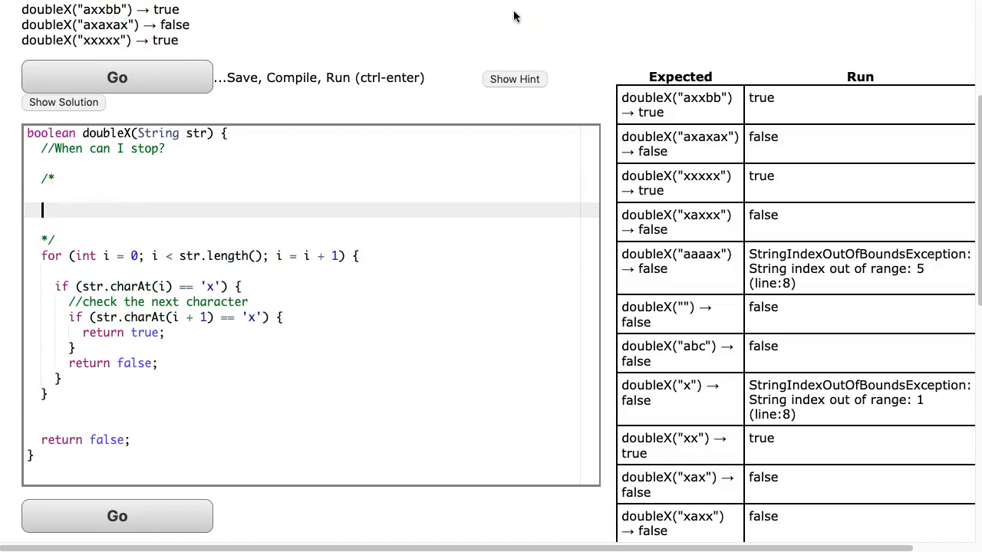
text(abcdx)
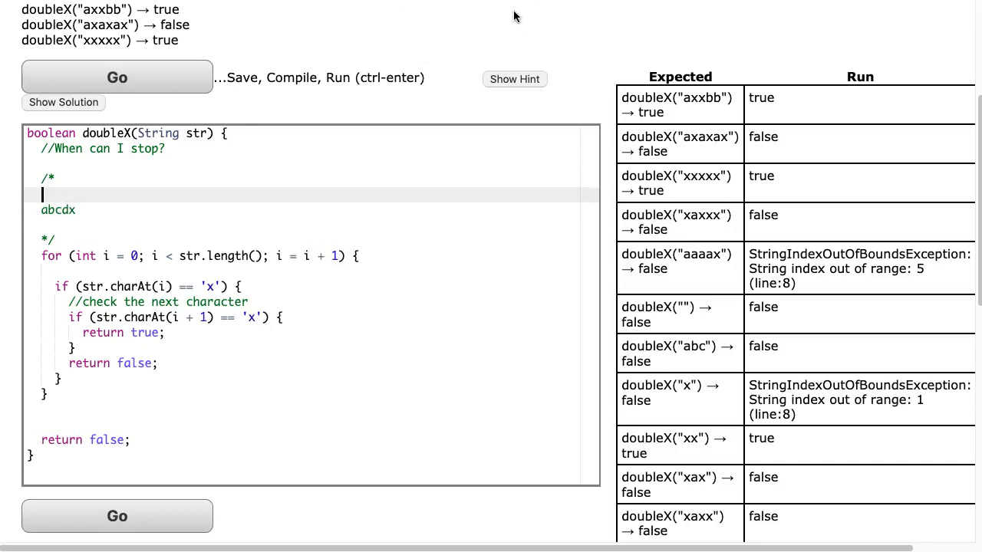
text(01234)
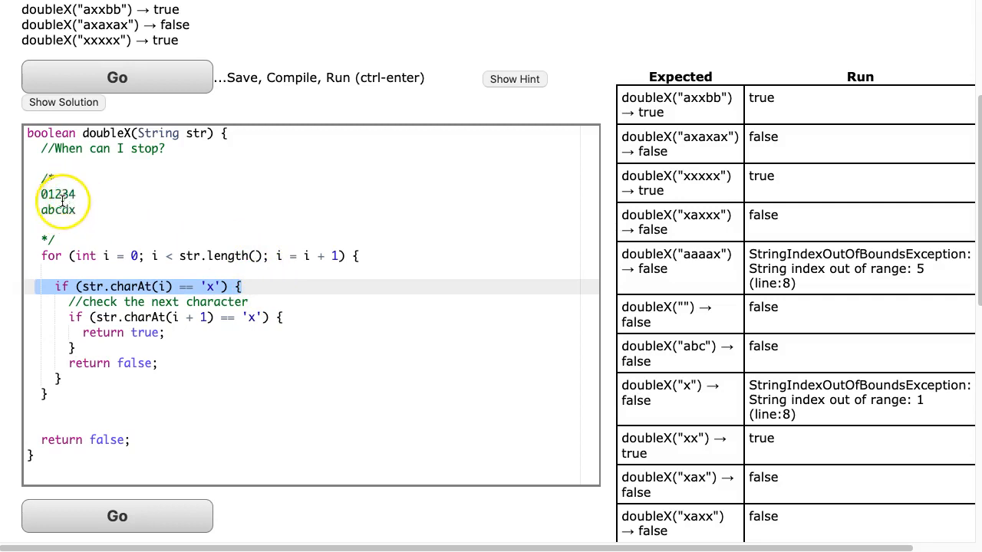
drag(46, 193, 77, 209)
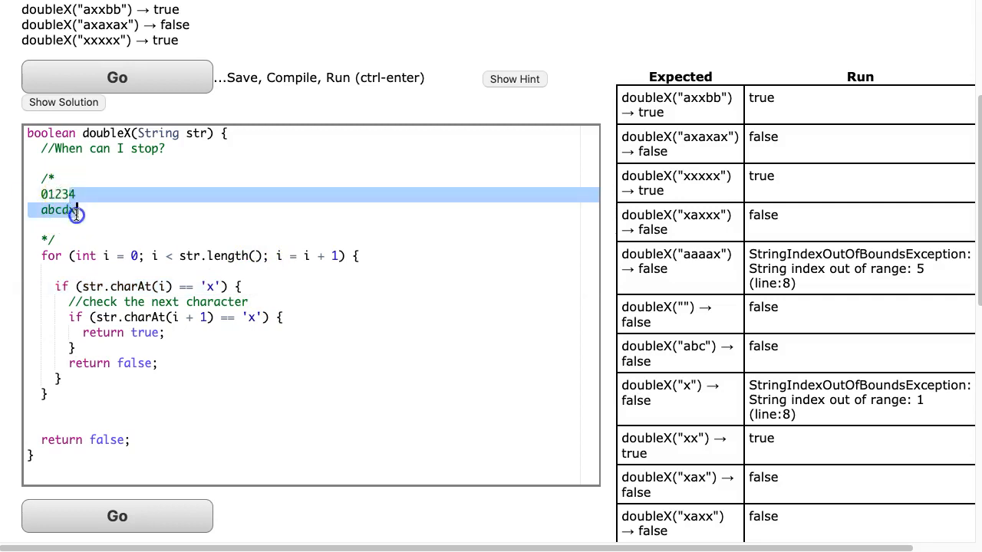
click(74, 208)
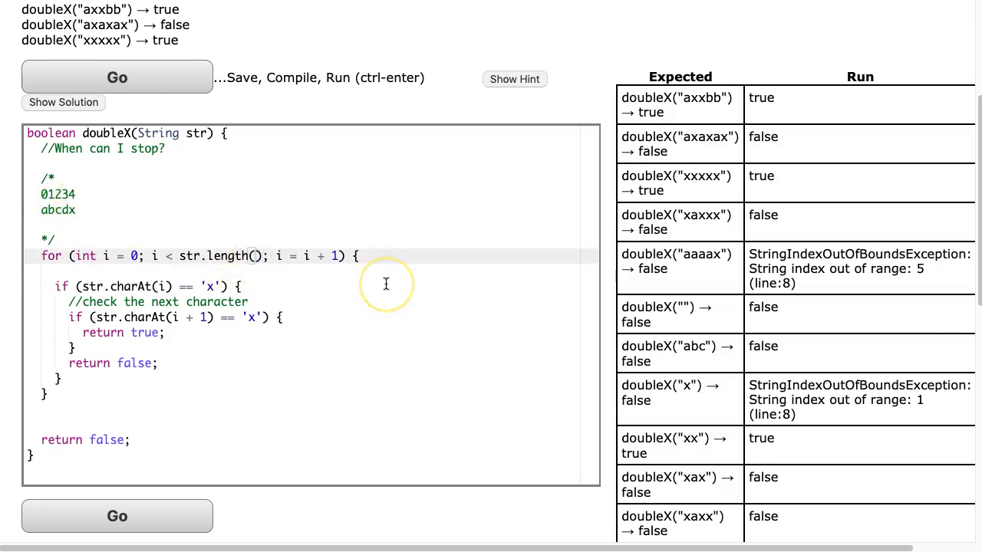
Step: Change the loop bound to str.length() - 1 and rerun the tests
text(- 1)
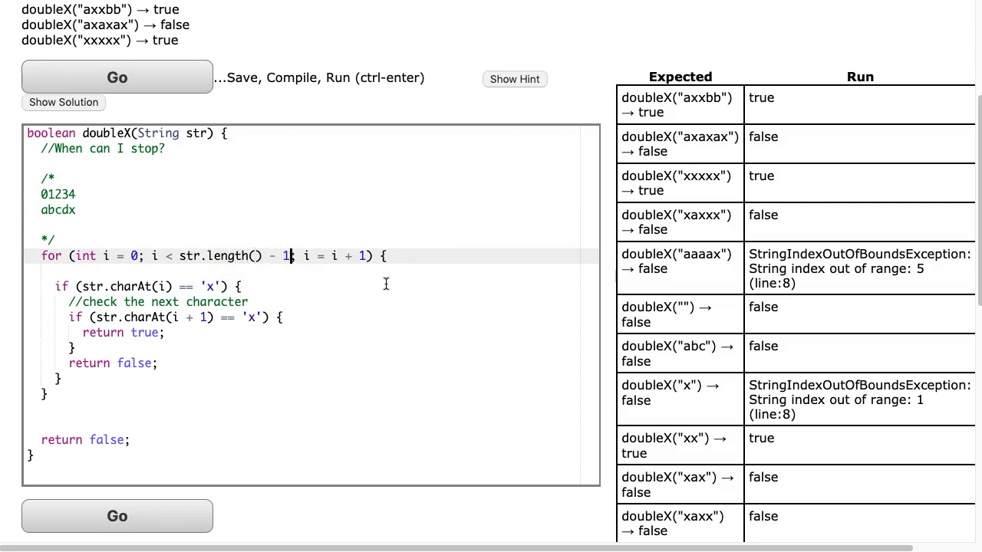
click(116, 77)
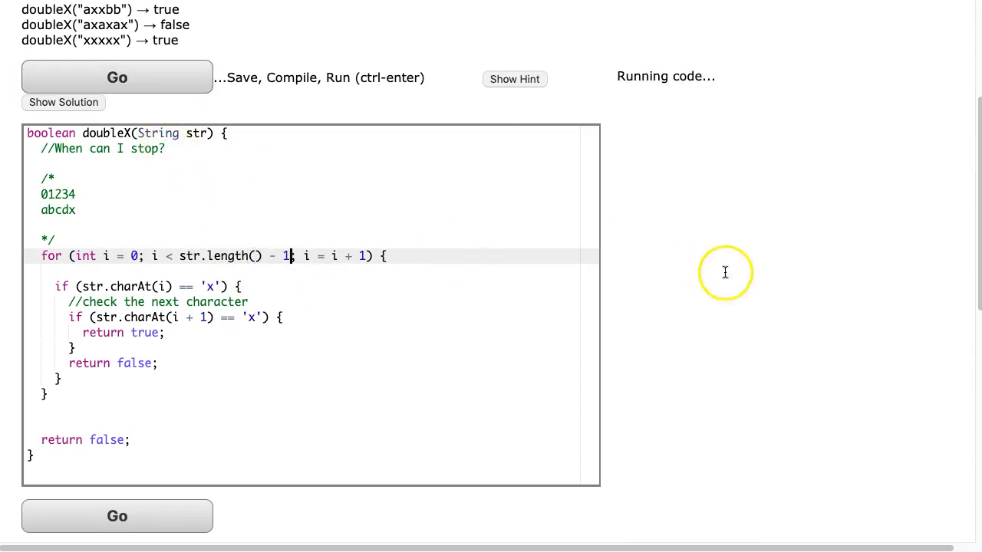
click(117, 76)
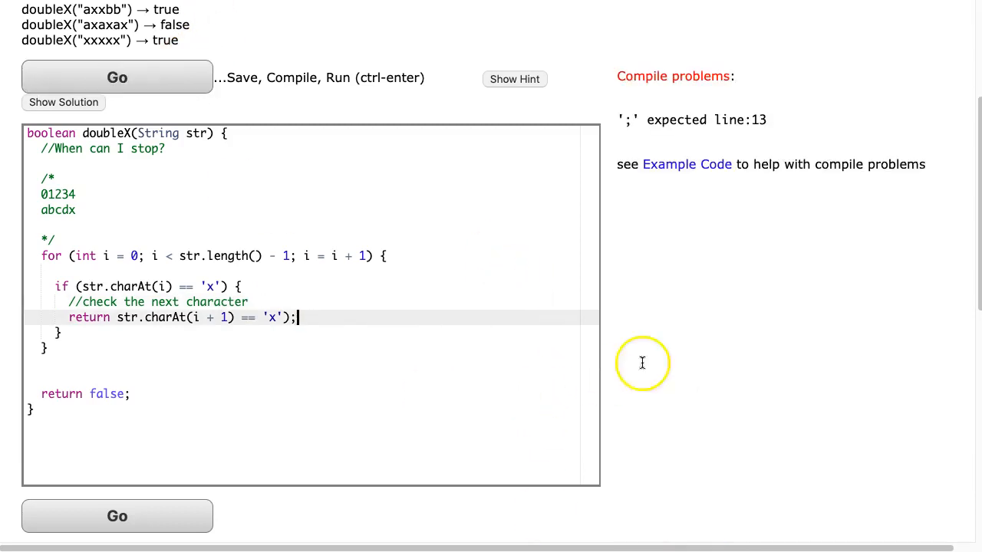
mouse_move(339, 315)
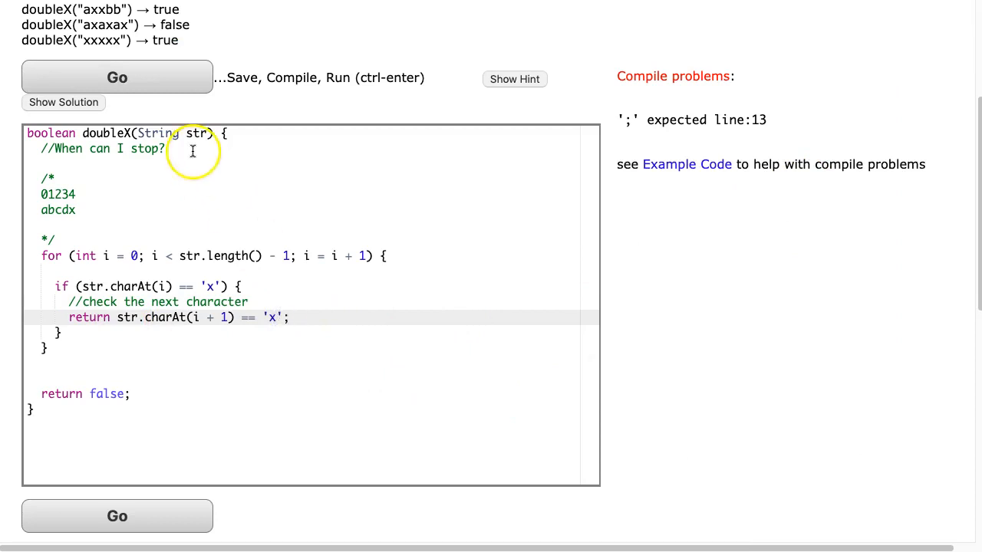
Step: Delete the leftover braces and rerun so doubleX compiles and shows All Correct
click(116, 77)
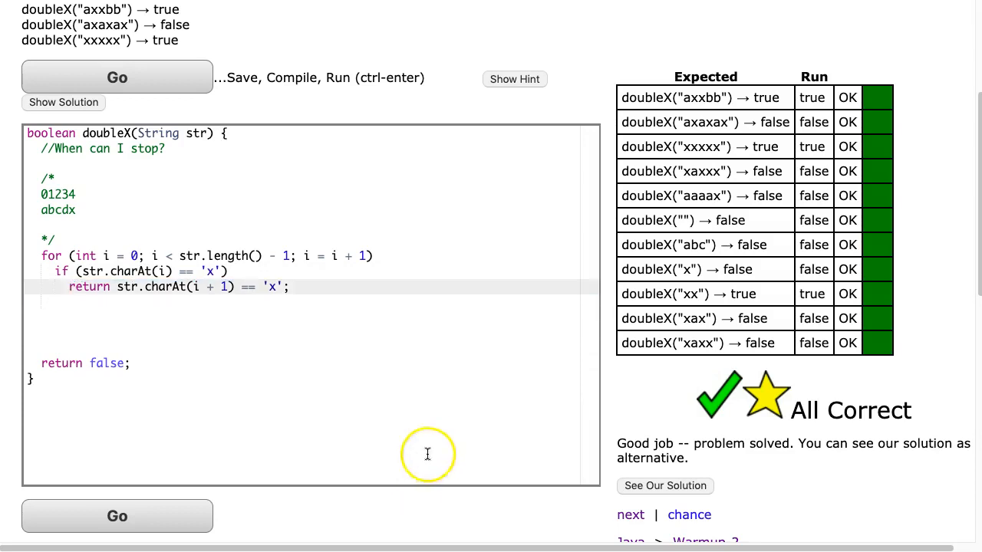
click(380, 254)
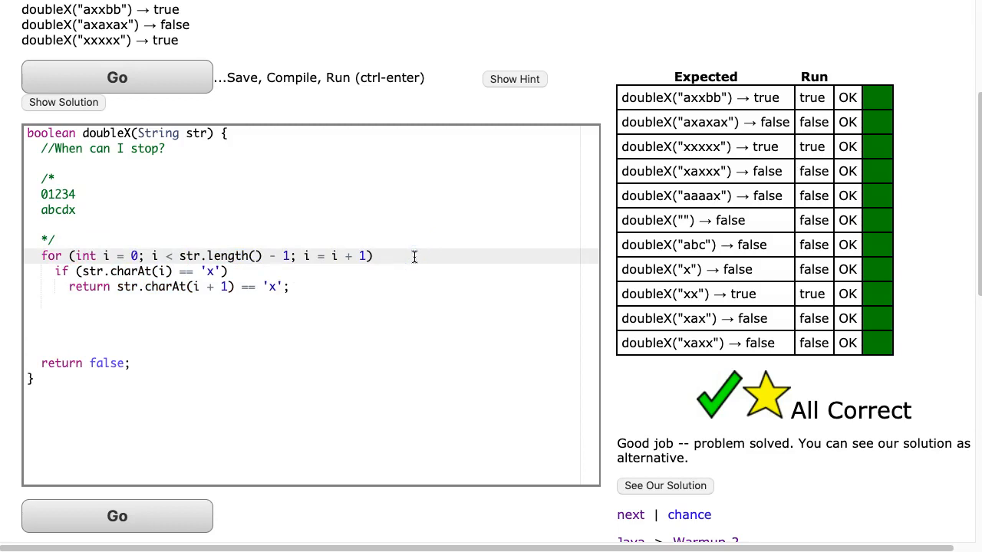
mouse_move(411, 379)
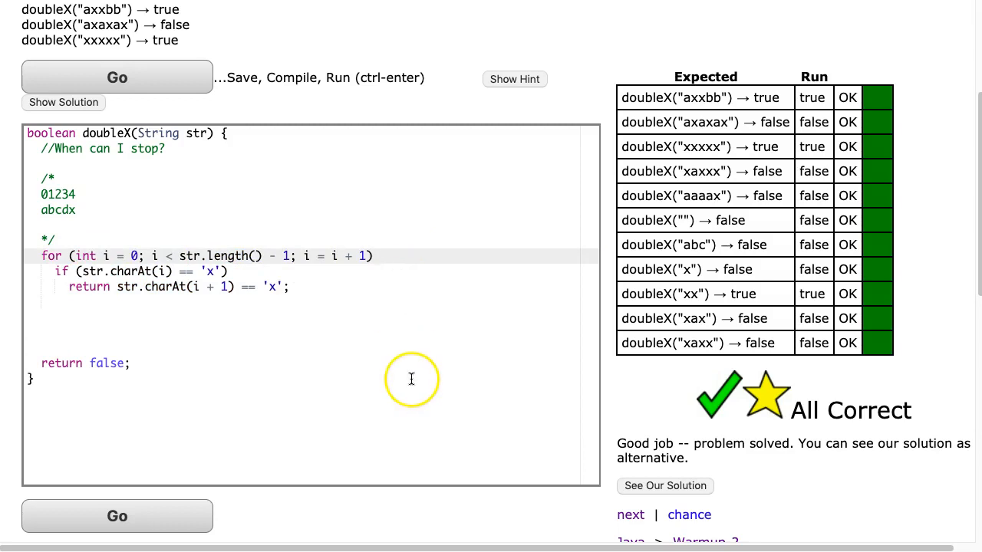